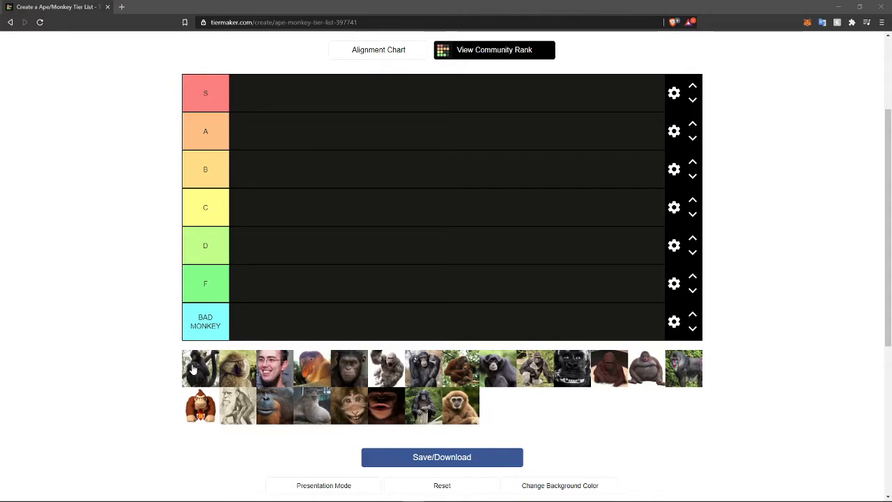
Rank the first six monkey pictures into the B, C, D and F rows.
drag(198, 368, 164, 336)
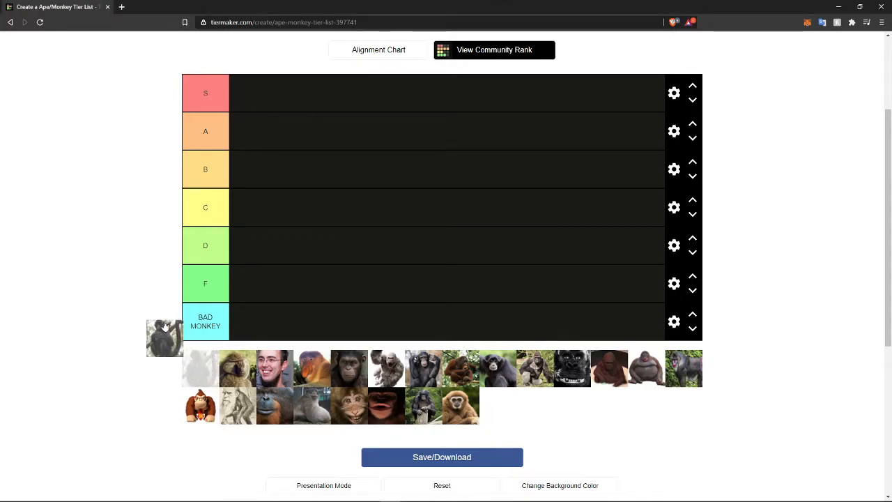
drag(164, 339, 248, 206)
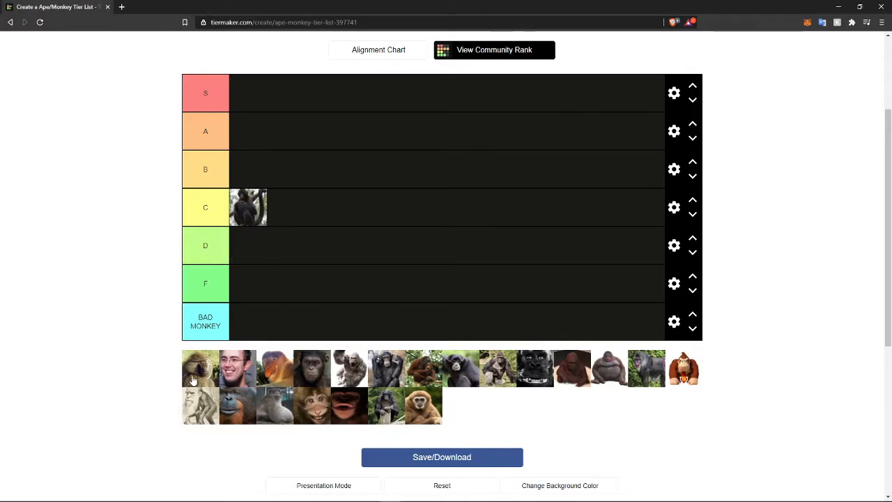
drag(201, 367, 100, 230)
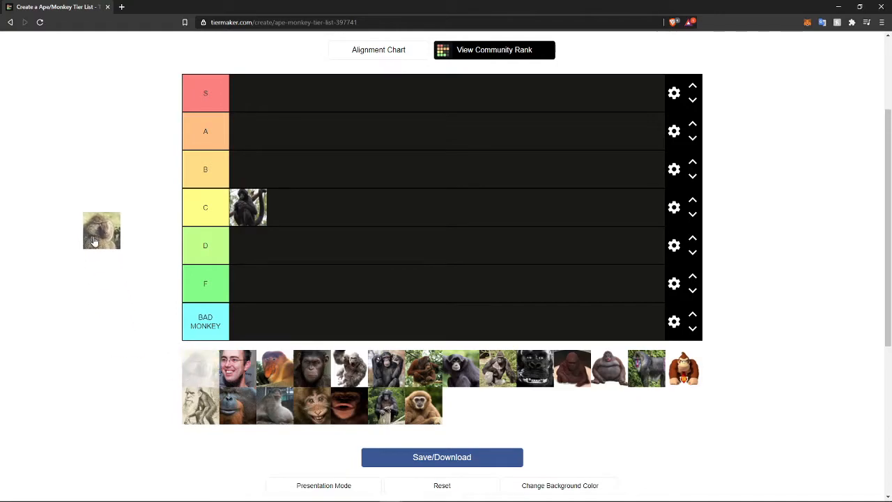
drag(101, 230, 248, 170)
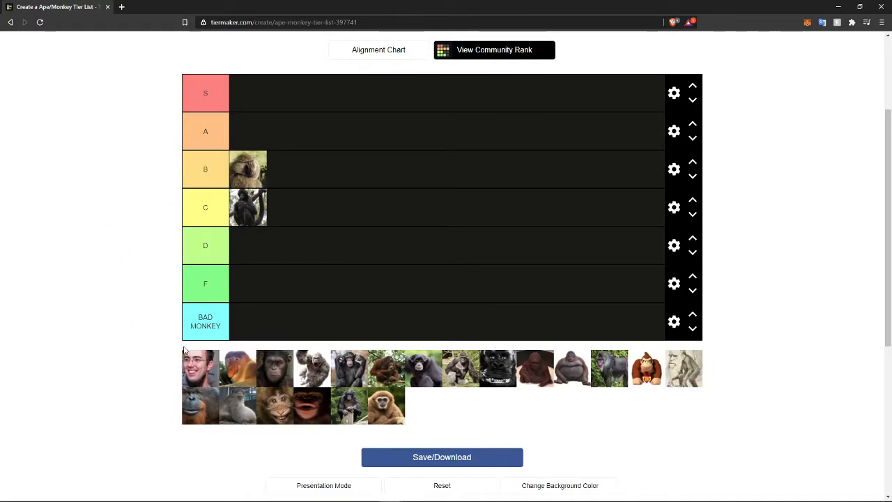
drag(200, 368, 248, 278)
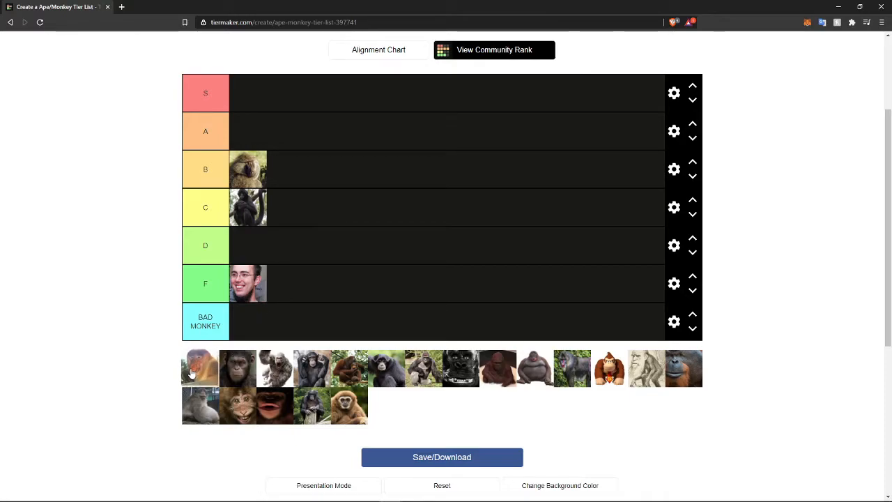
drag(200, 368, 321, 239)
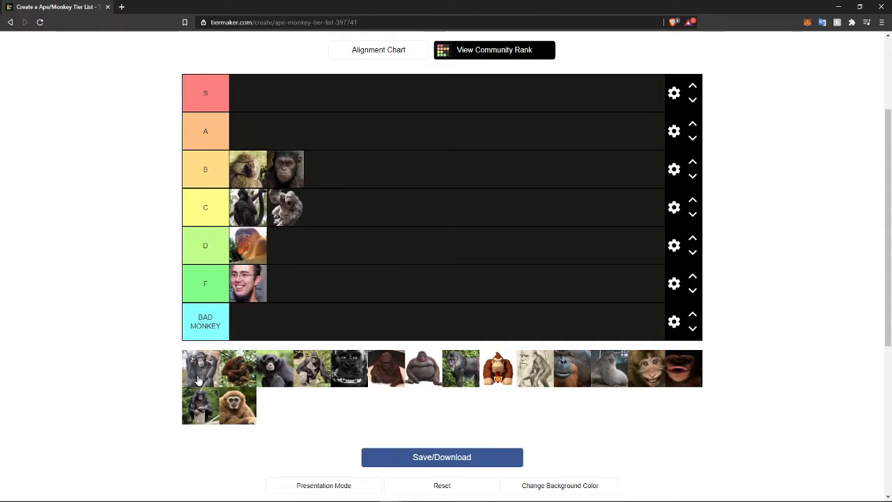
Rank more monkeys into S, A and D rows and put the first one in BAD MONKEY.
drag(201, 368, 322, 249)
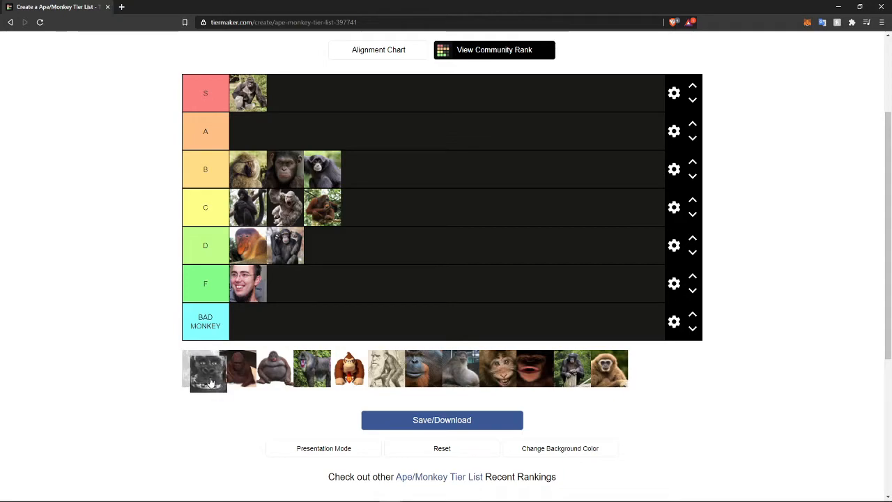
drag(209, 368, 248, 131)
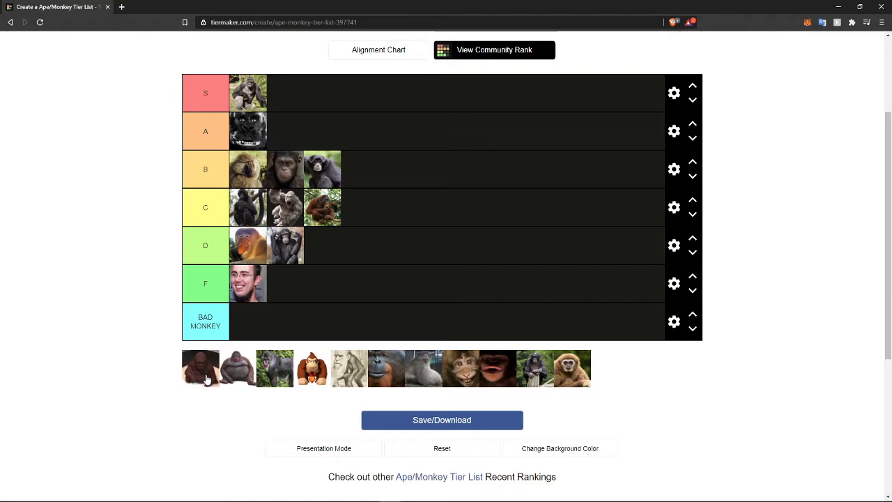
drag(201, 368, 286, 92)
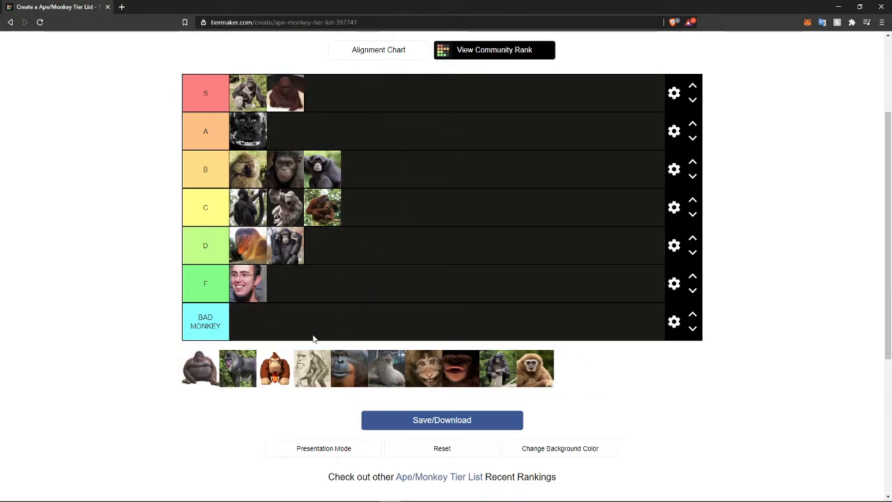
mouse_move(201, 368)
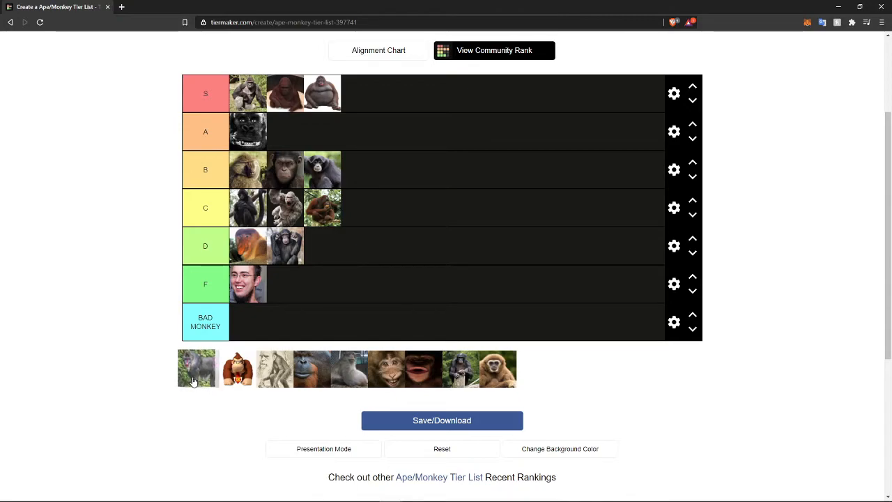
drag(197, 368, 437, 170)
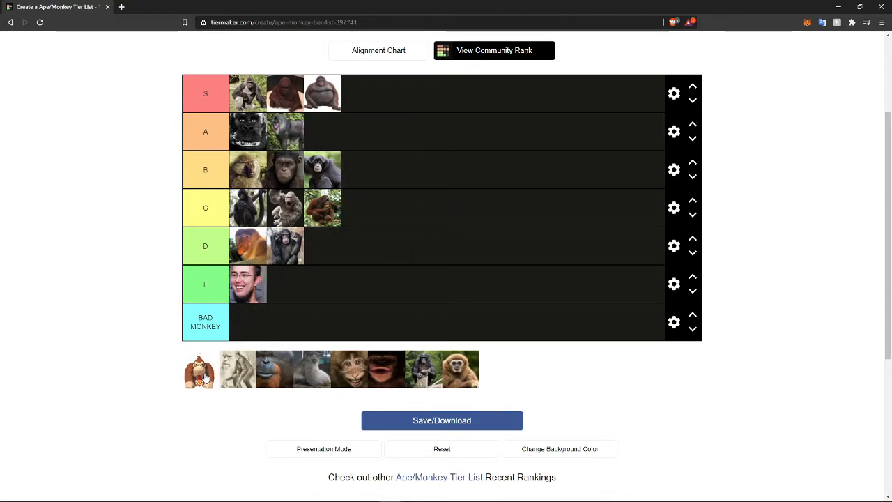
drag(198, 370, 248, 322)
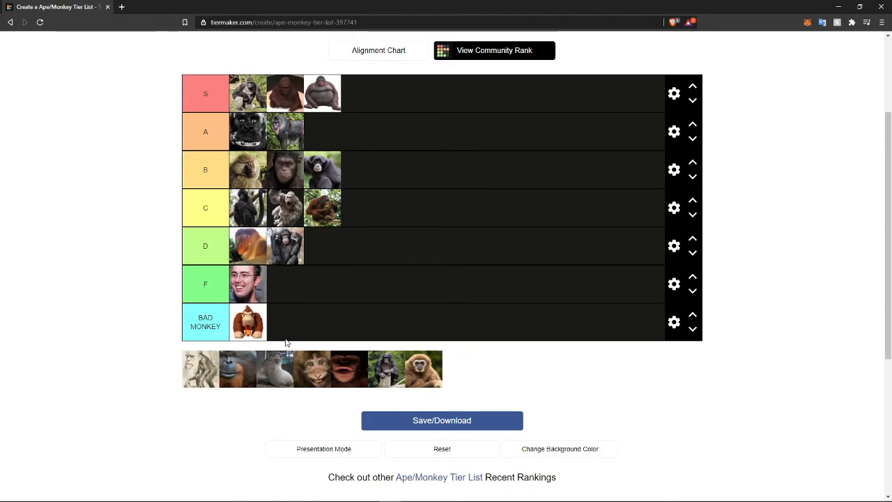
mouse_move(272, 354)
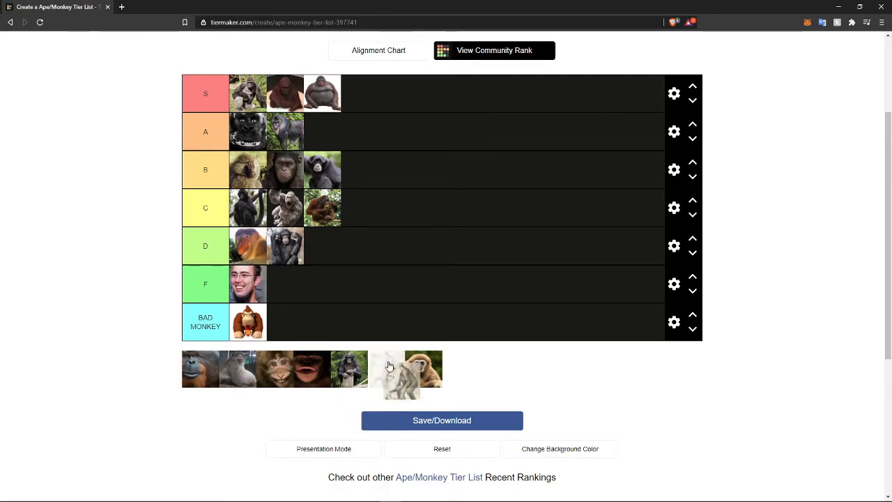
Fill D to four pictures, S to four and BAD MONKEY to two, leaving one monkey unranked.
drag(401, 379, 322, 246)
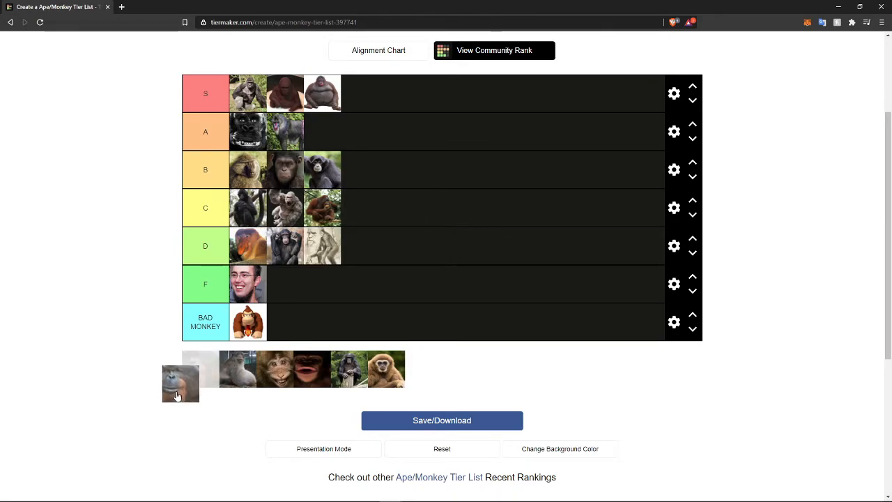
drag(181, 382, 360, 246)
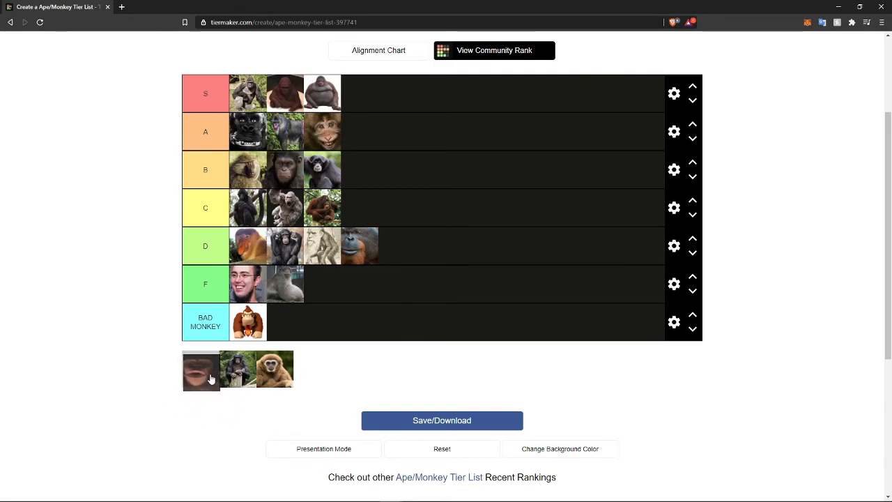
drag(201, 371, 359, 93)
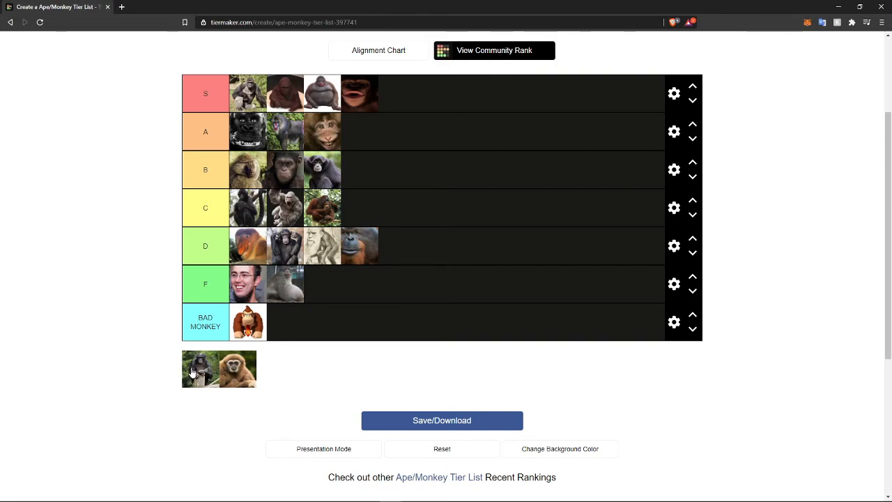
drag(201, 368, 421, 284)
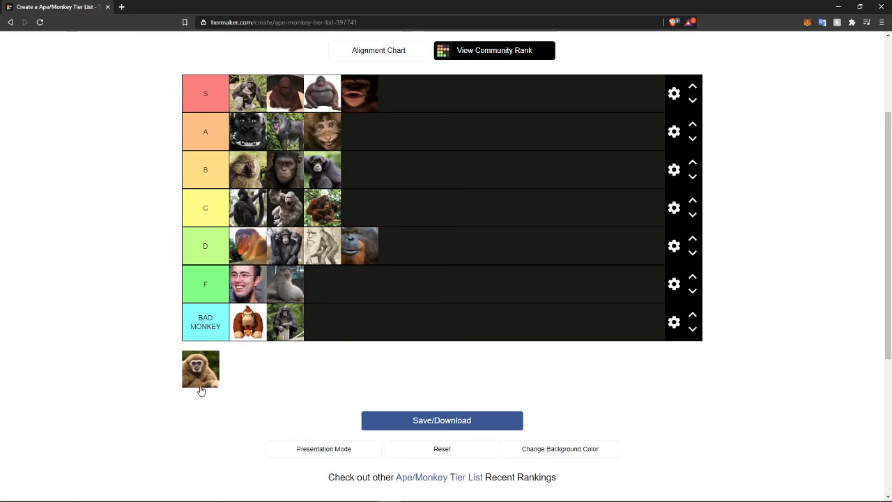
drag(200, 368, 254, 393)
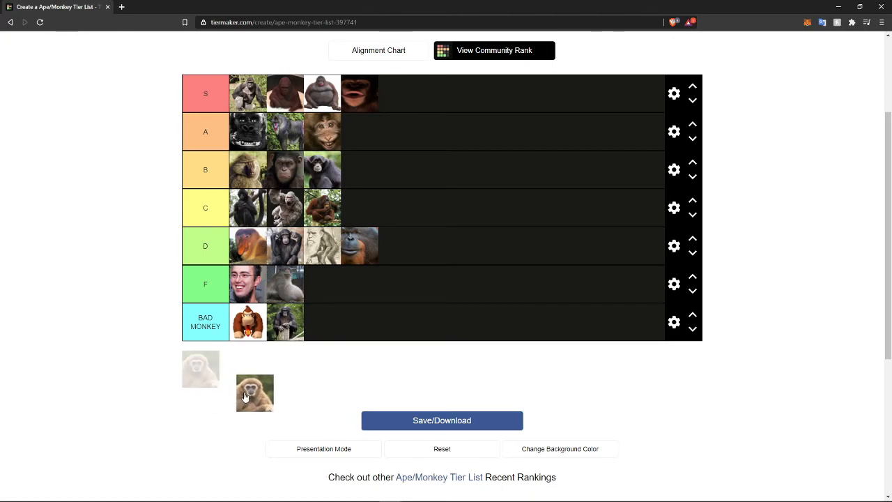